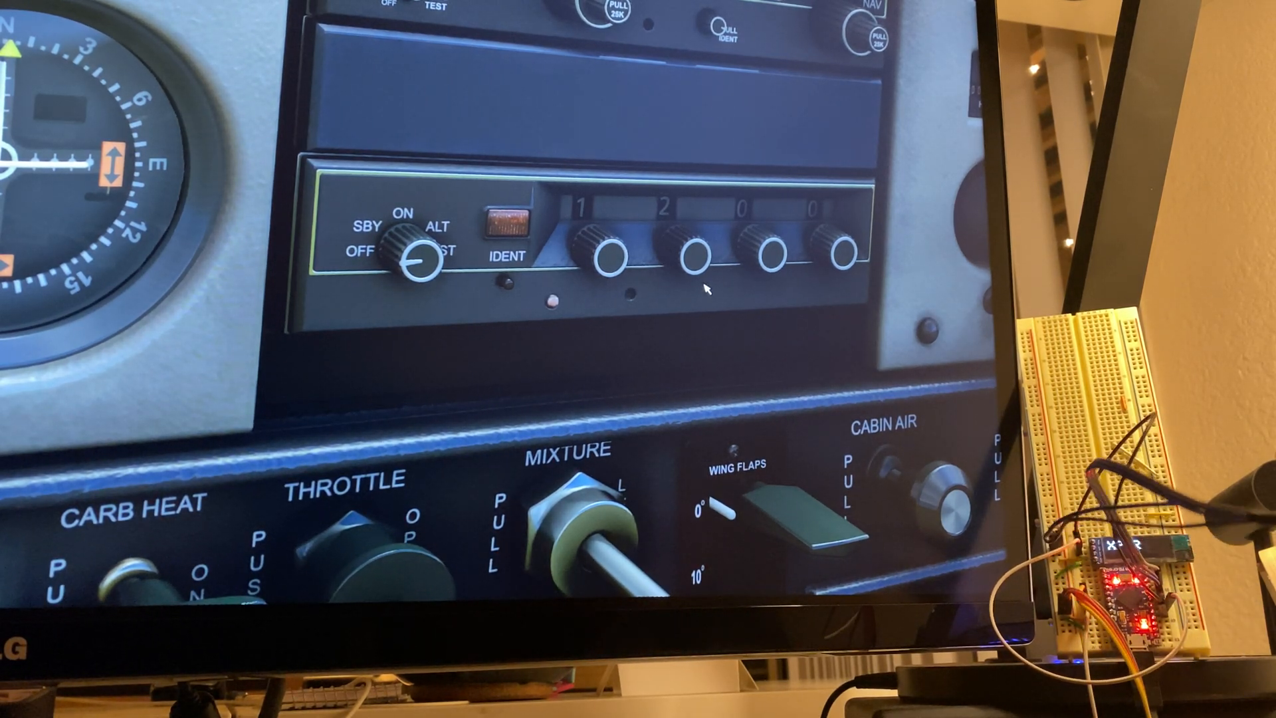
Step: Dial the Cessna transponder digits from 1200 to squawk code 3414
click(602, 253)
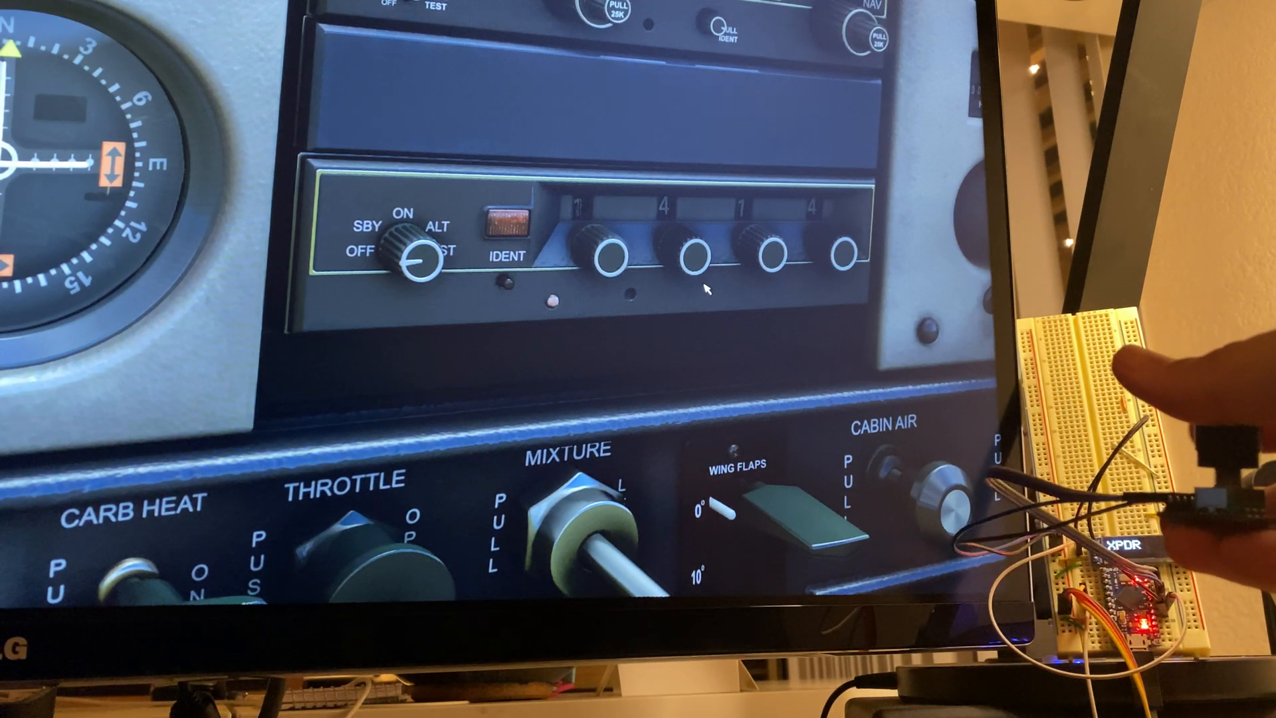
click(606, 253)
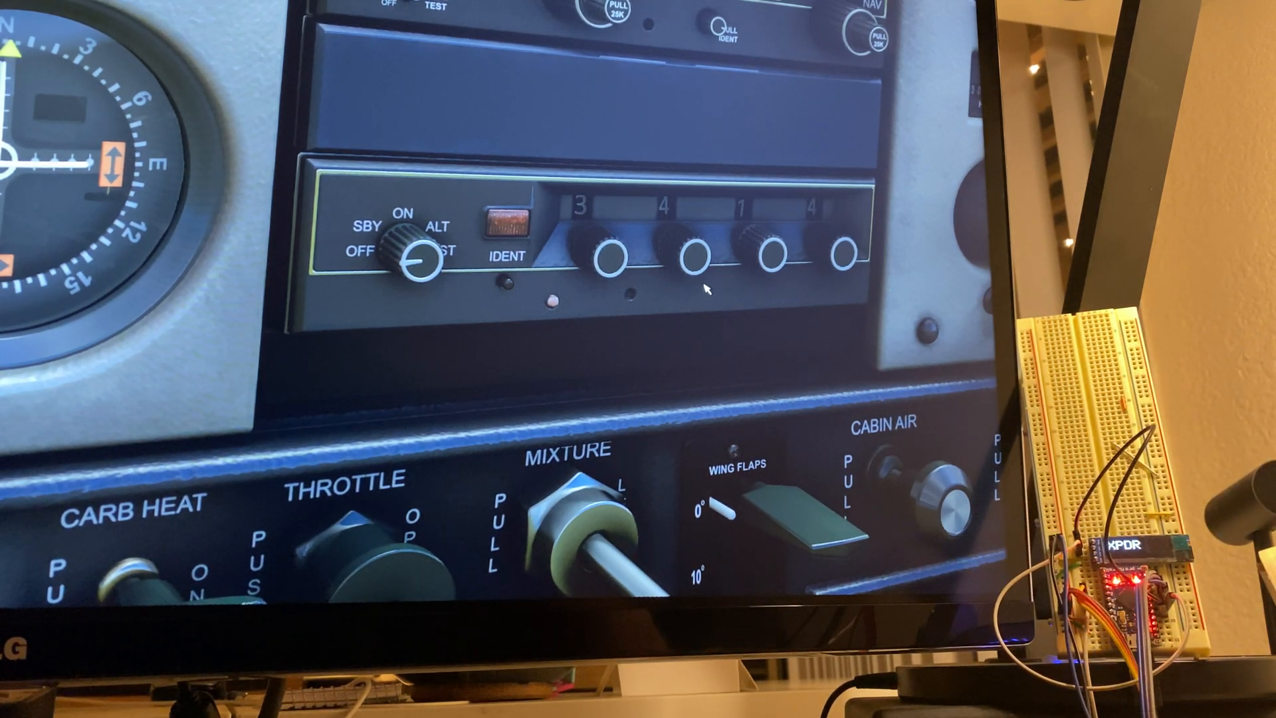